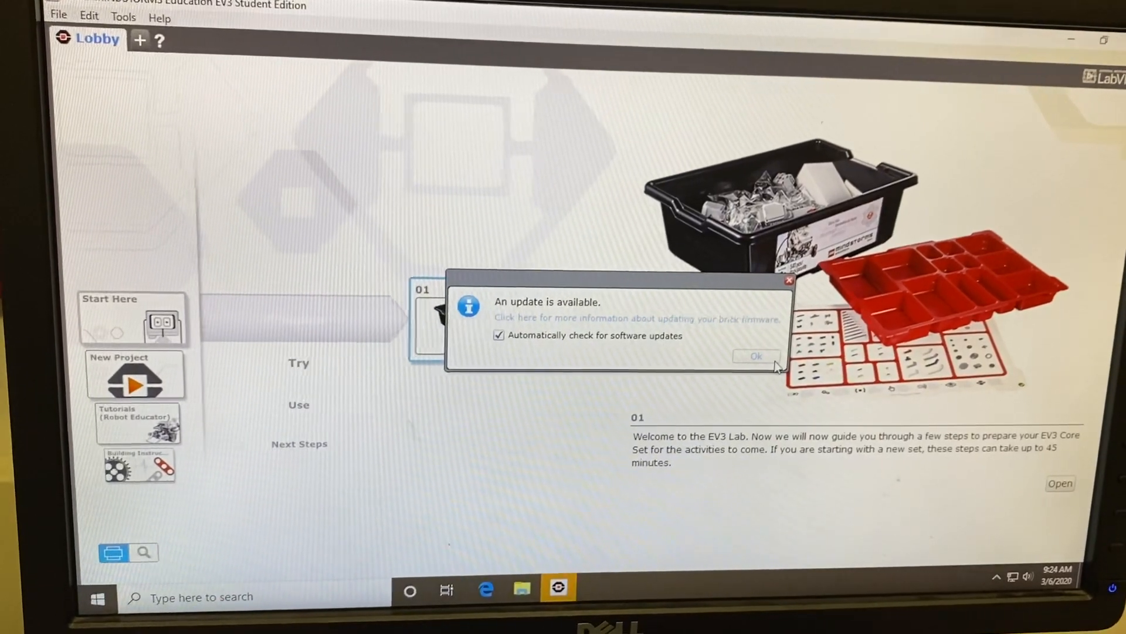
Dismiss the 'An update is available' notice to clear the Lobby.
{"action": "left_click", "coordinate": [755, 356]}
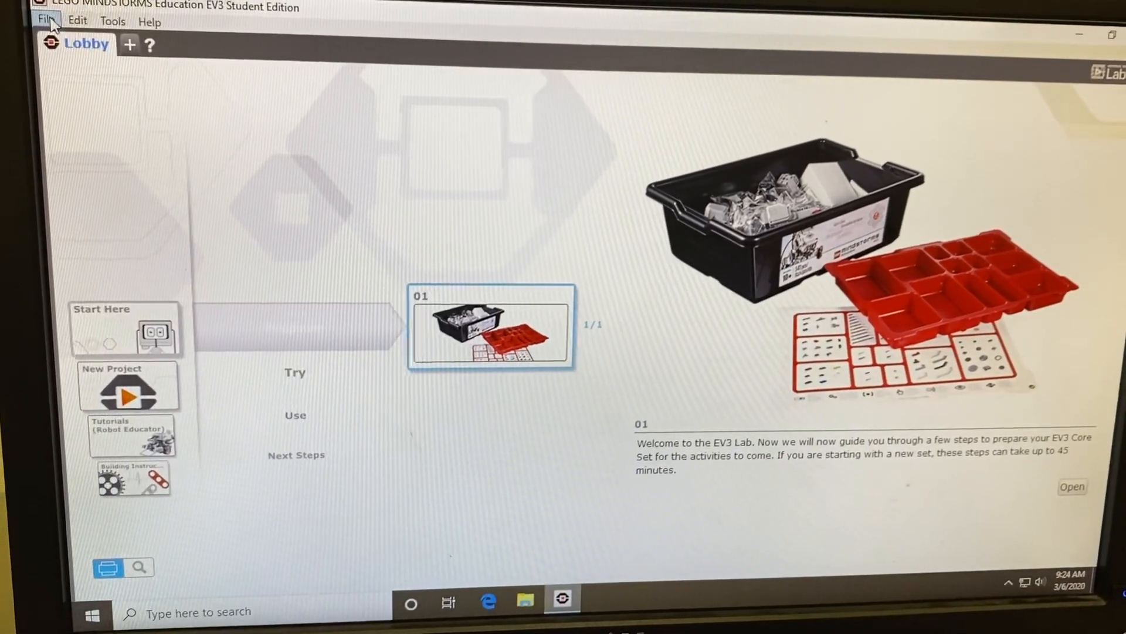
Bring up the File menu's New Project options for a new program.
{"action": "left_click", "coordinate": [48, 20]}
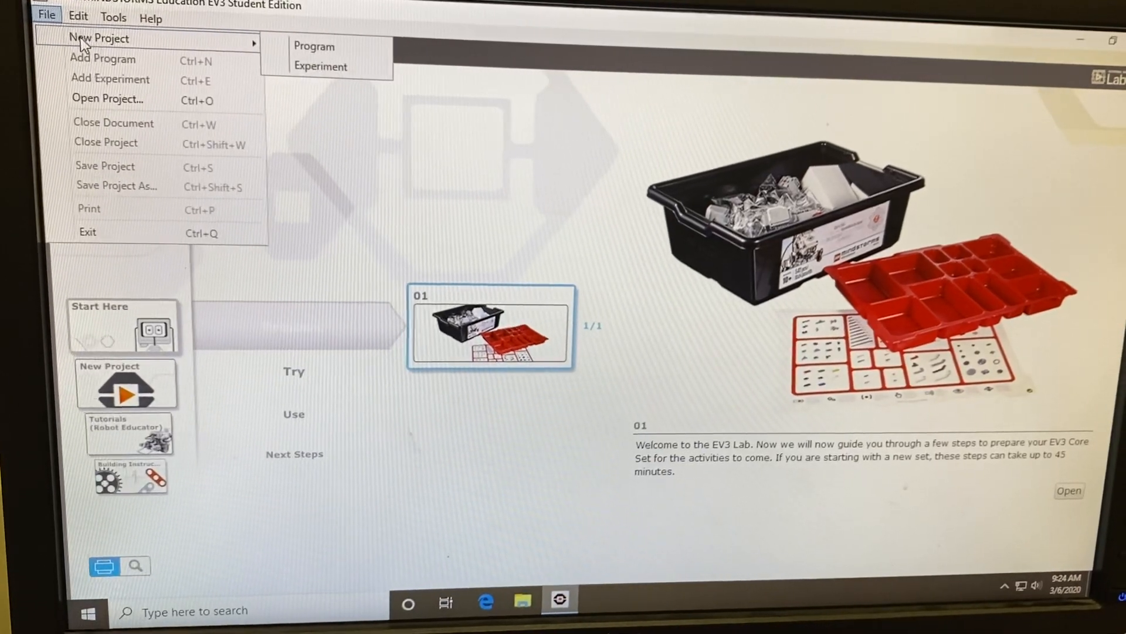
{"action": "mouse_move", "coordinate": [314, 45]}
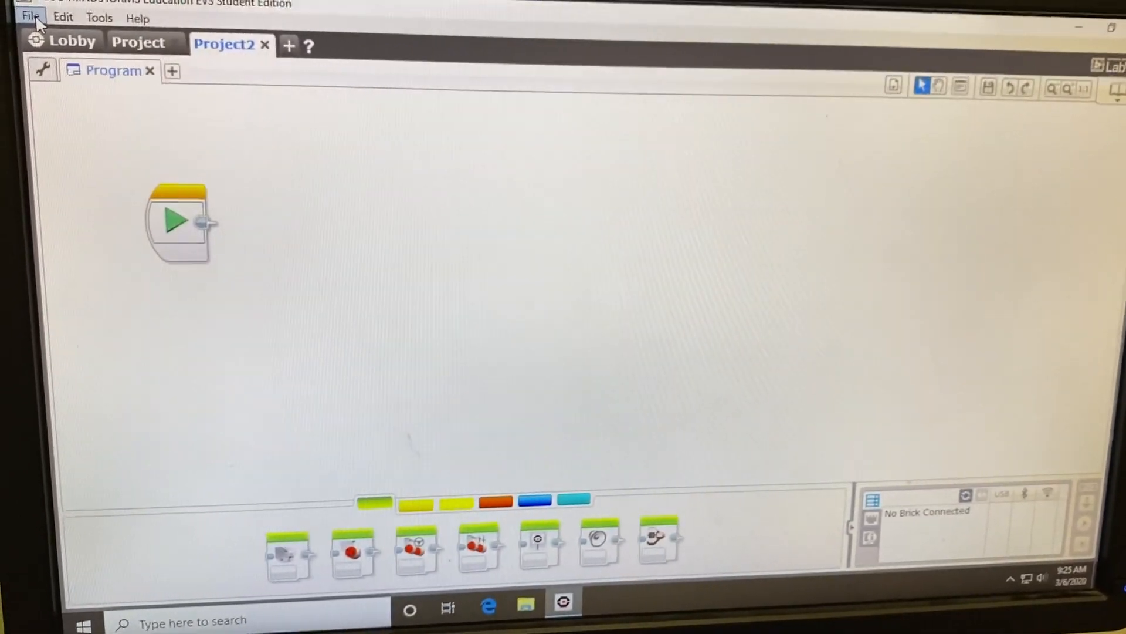
Open the Save Project As dialog from the File menu.
{"action": "left_click", "coordinate": [29, 17]}
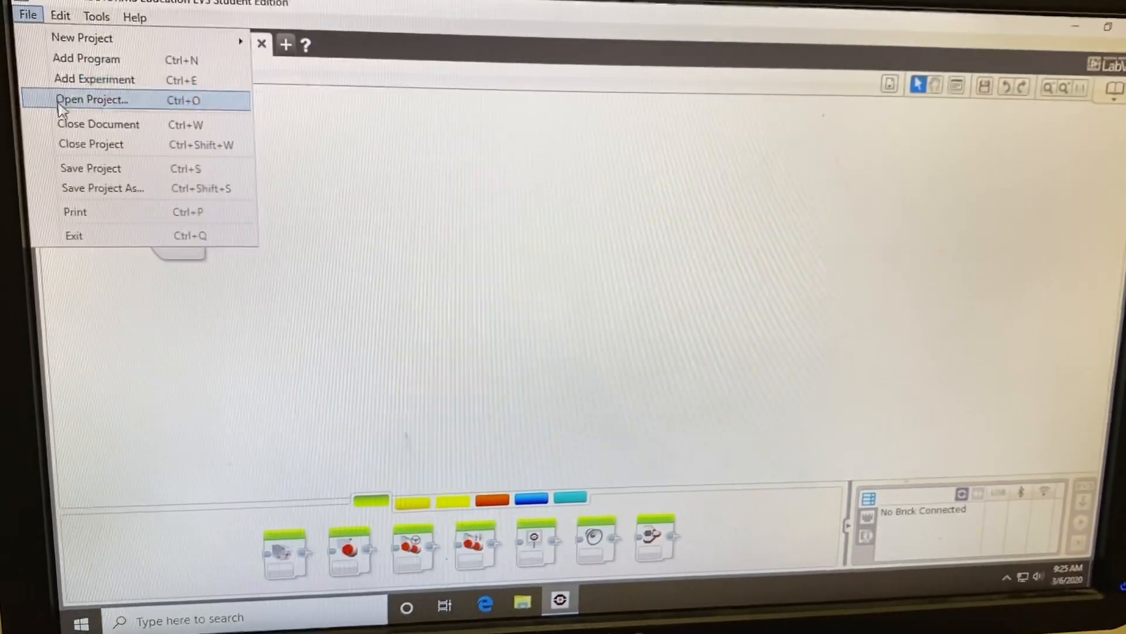
{"action": "mouse_move", "coordinate": [96, 166]}
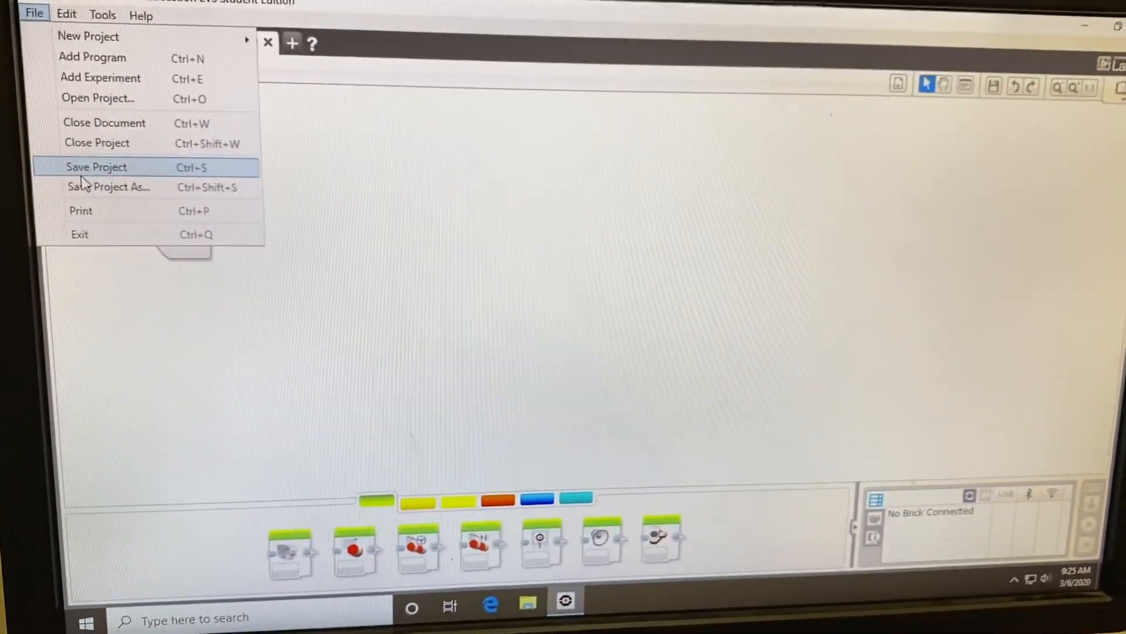
{"action": "mouse_move", "coordinate": [109, 191]}
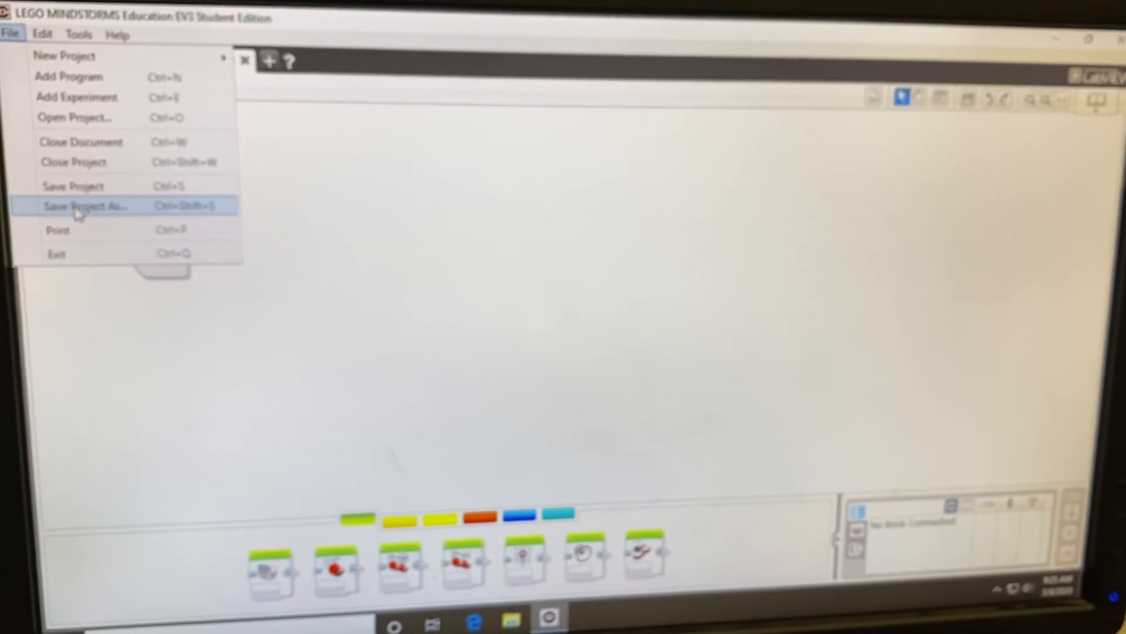
{"action": "left_click", "coordinate": [85, 206]}
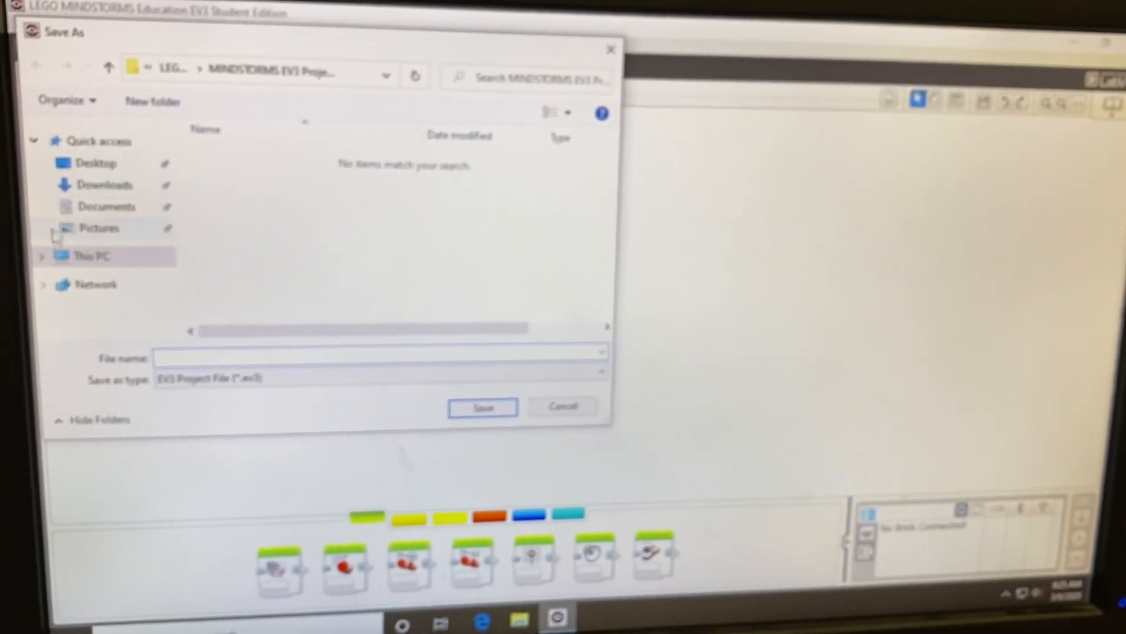
Expand This PC in the Save As dialog to reach the network home folder.
{"action": "left_click", "coordinate": [84, 256]}
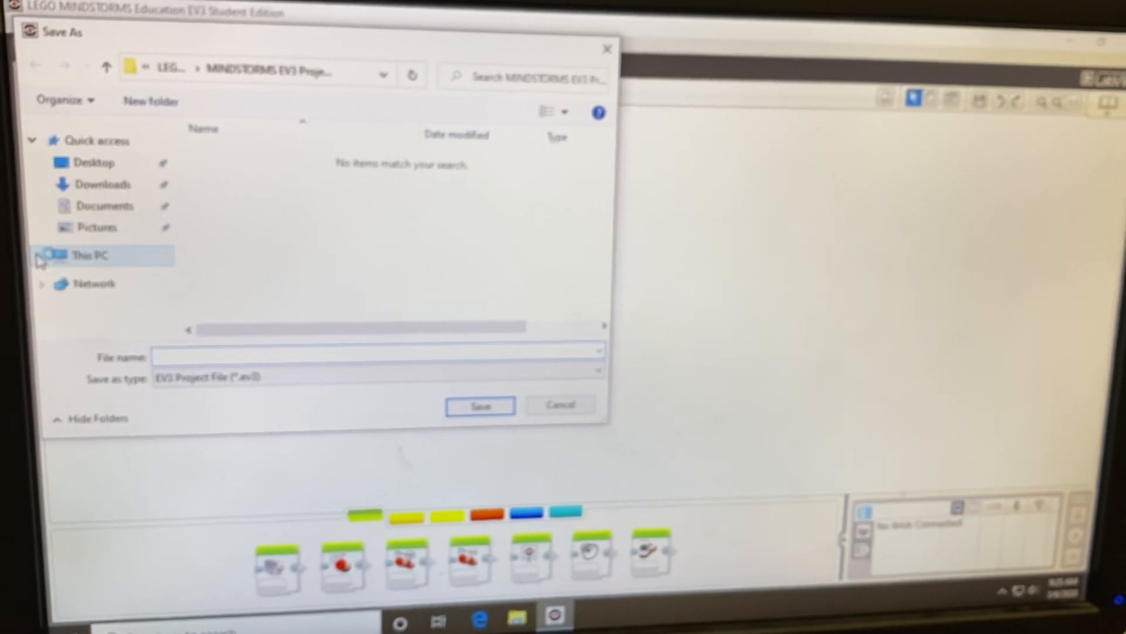
{"action": "left_click", "coordinate": [81, 256]}
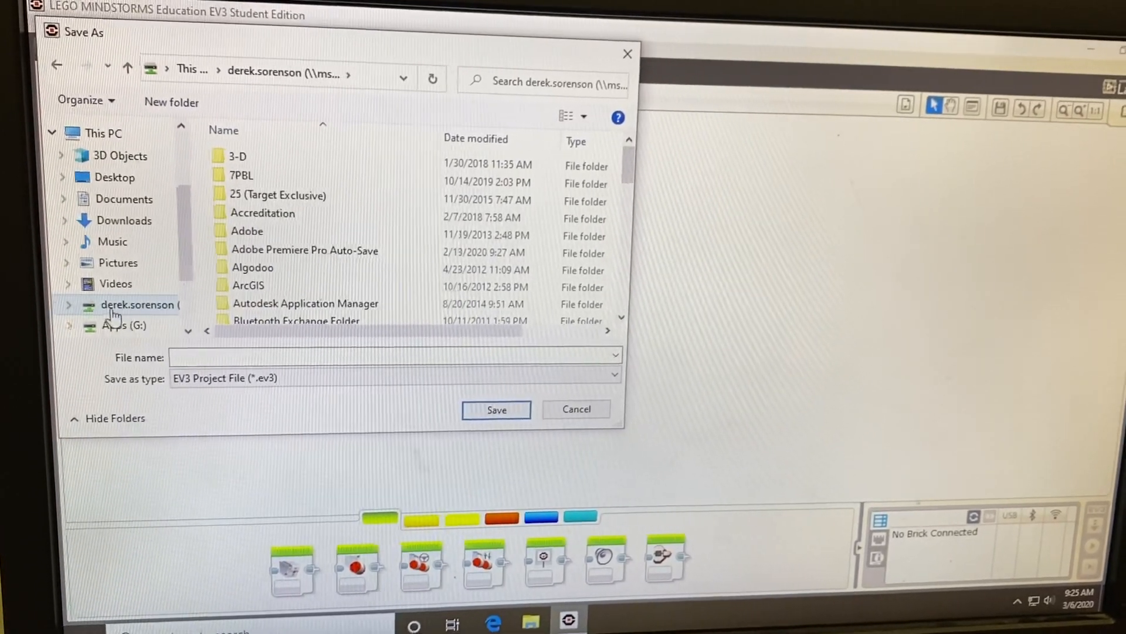
{"action": "mouse_move", "coordinate": [137, 312]}
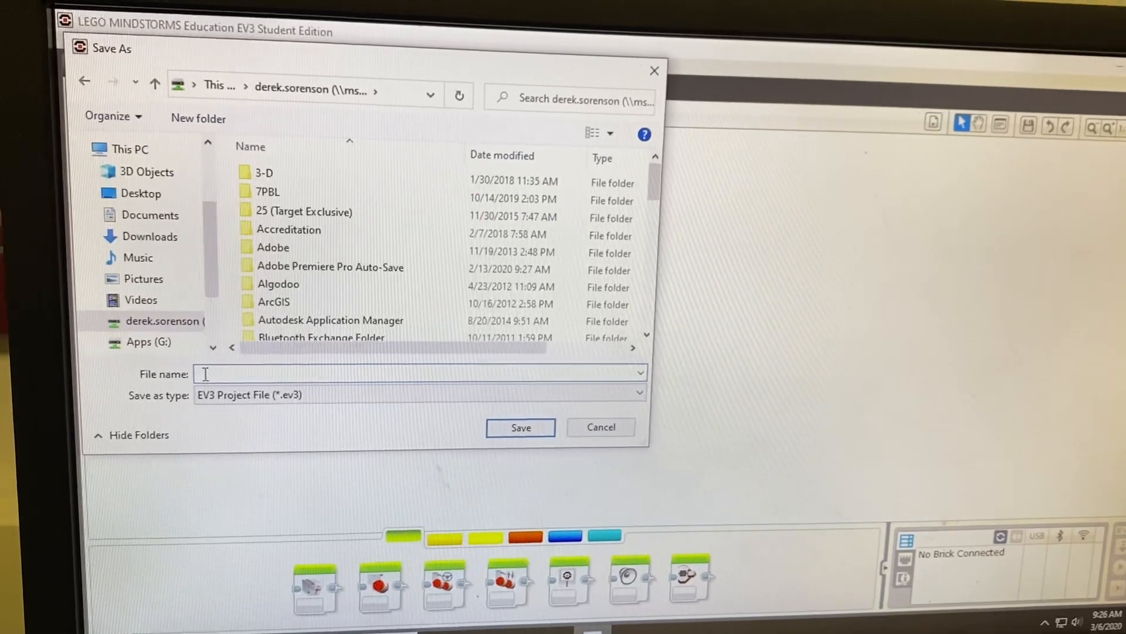
{"action": "type", "text": "zdere"}
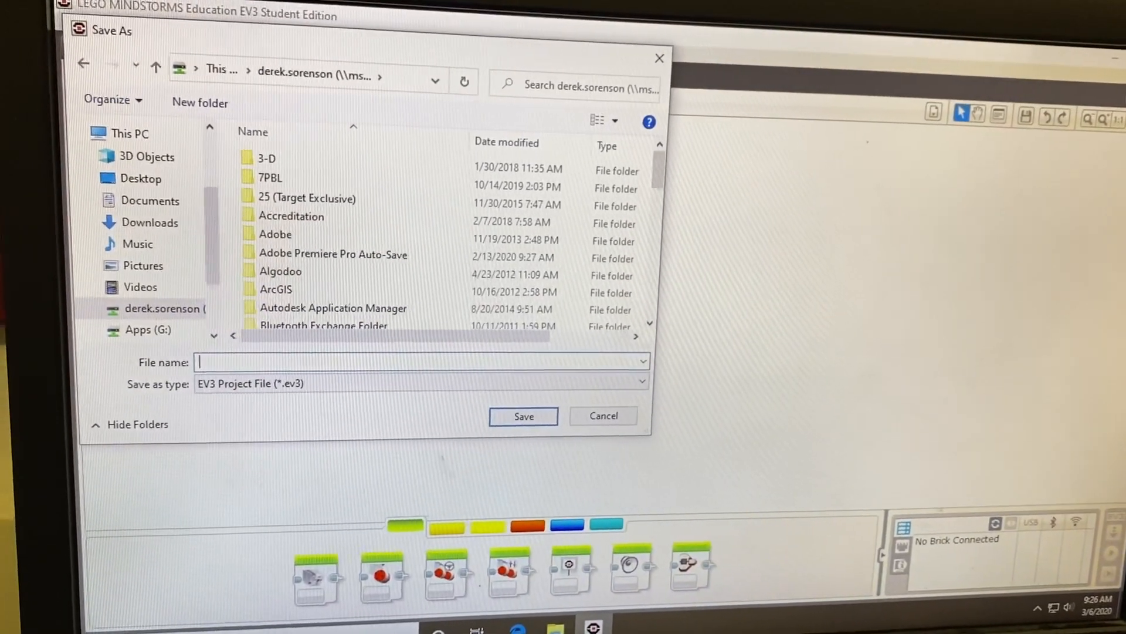
{"action": "type", "text": "D"}
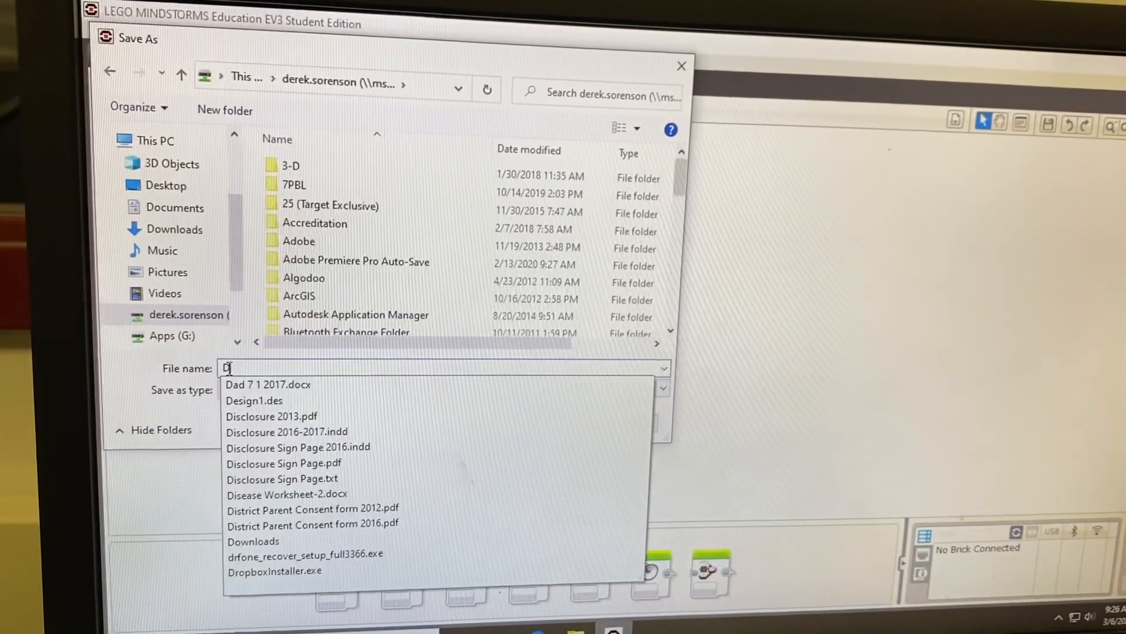
{"action": "type", "text": "er"}
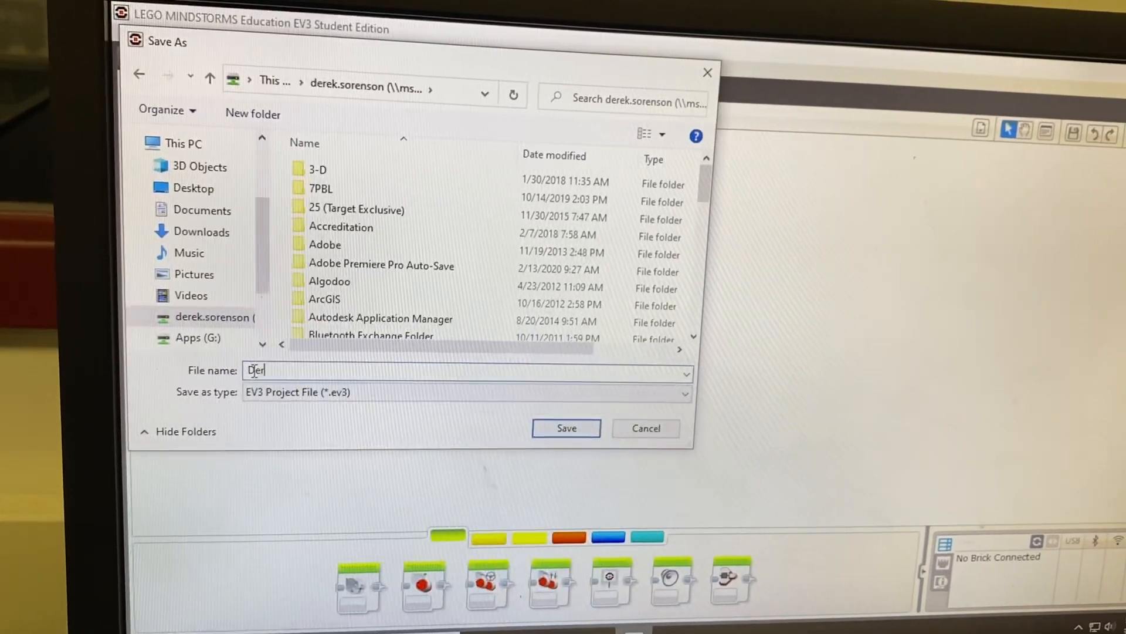
{"action": "type", "text": "ek"}
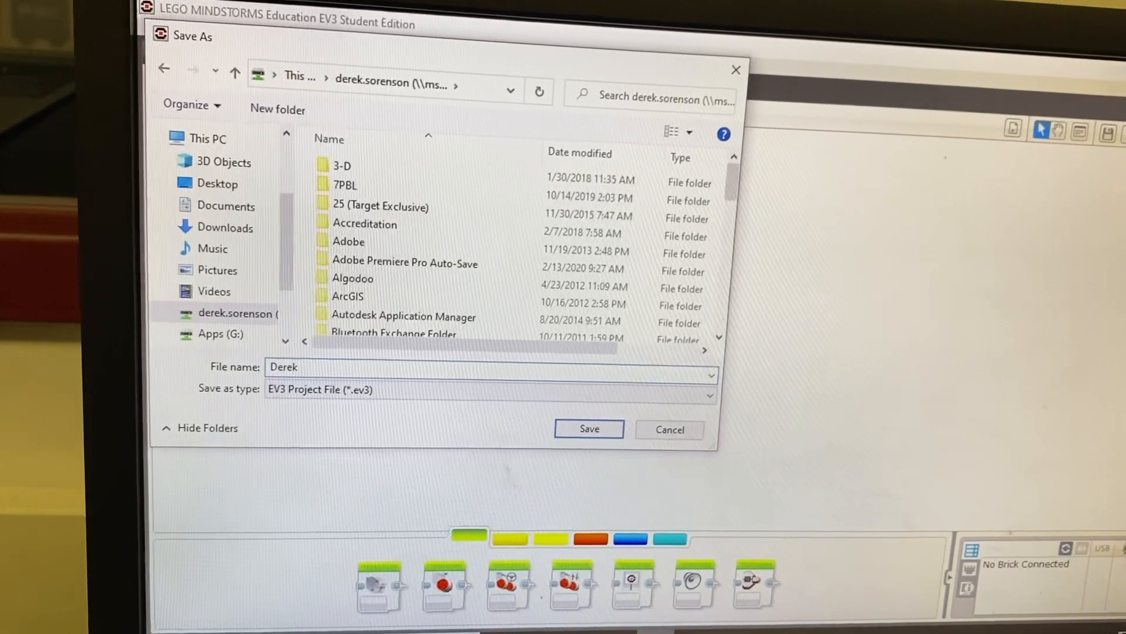
{"action": "type", "text": "S"}
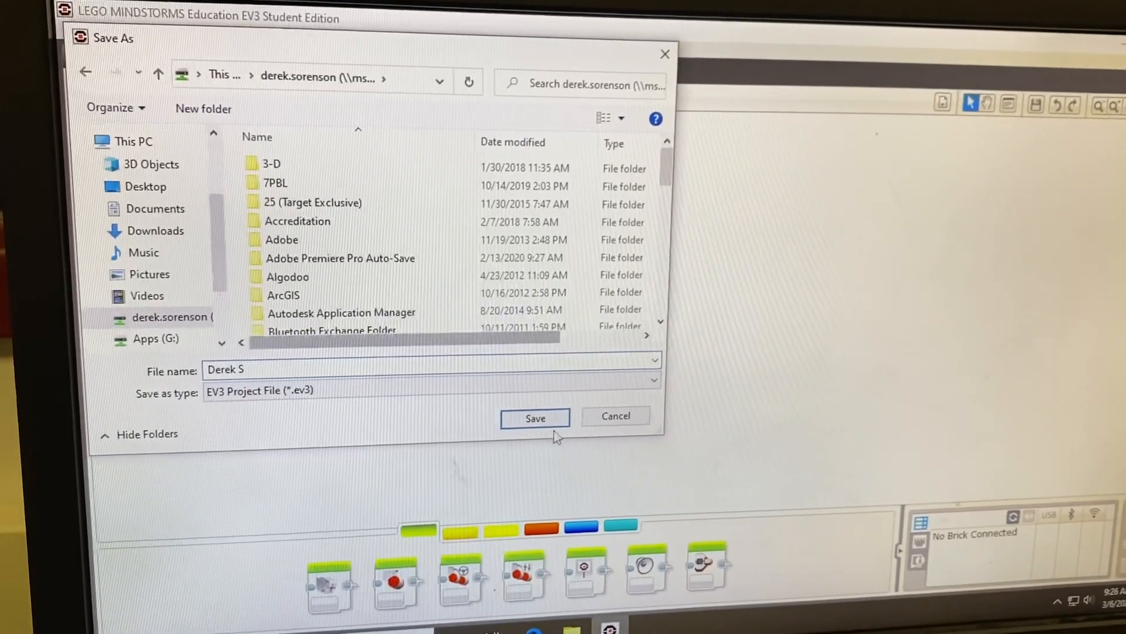
{"action": "left_click", "coordinate": [535, 416]}
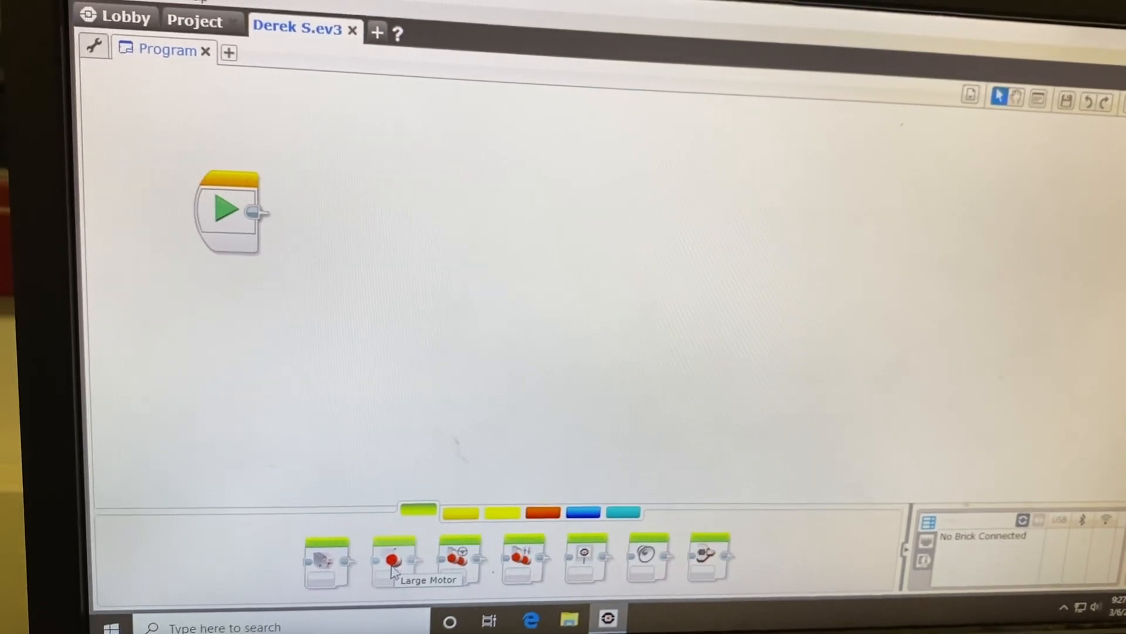
{"action": "mouse_move", "coordinate": [453, 553]}
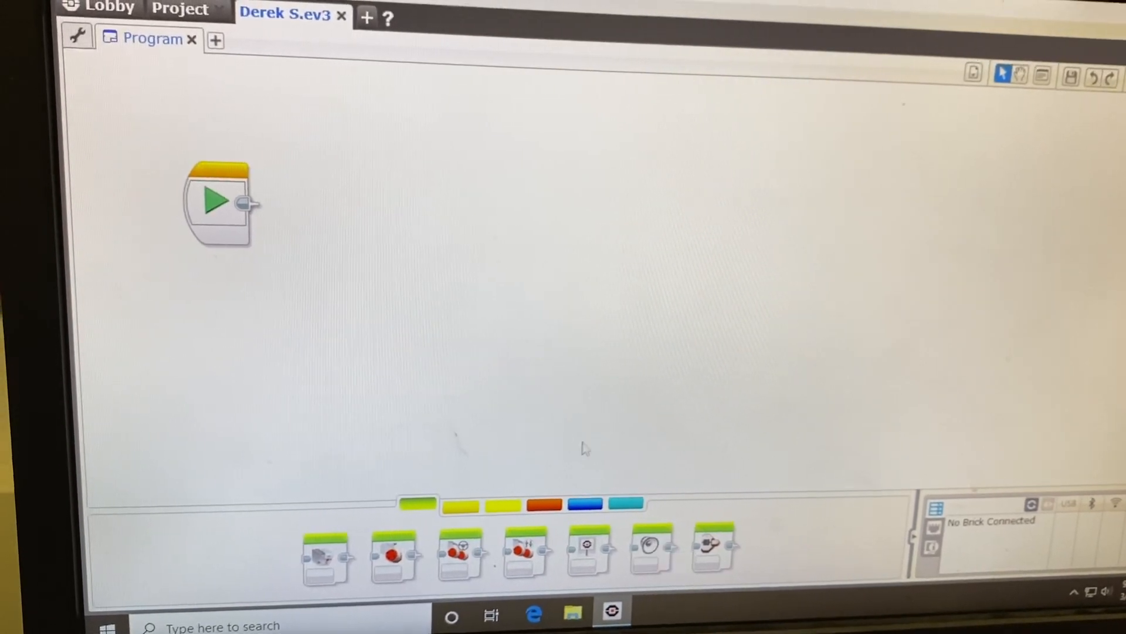
Browse the orange Flow Control palette, then switch to the yellow Sensor palette.
{"action": "left_click", "coordinate": [459, 506]}
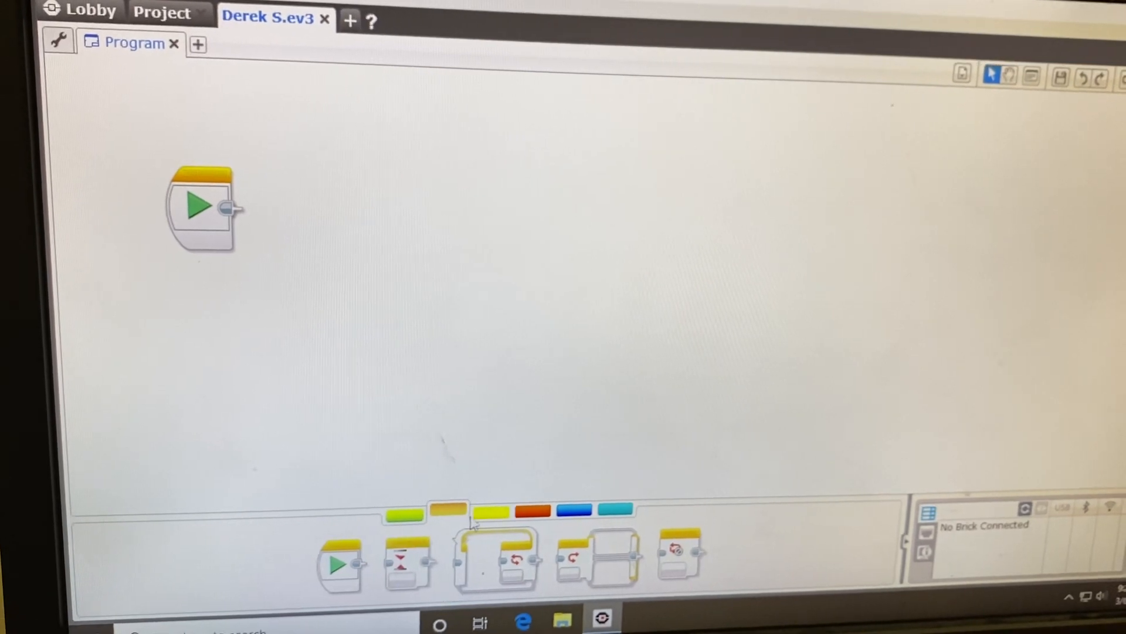
{"action": "left_click", "coordinate": [511, 513]}
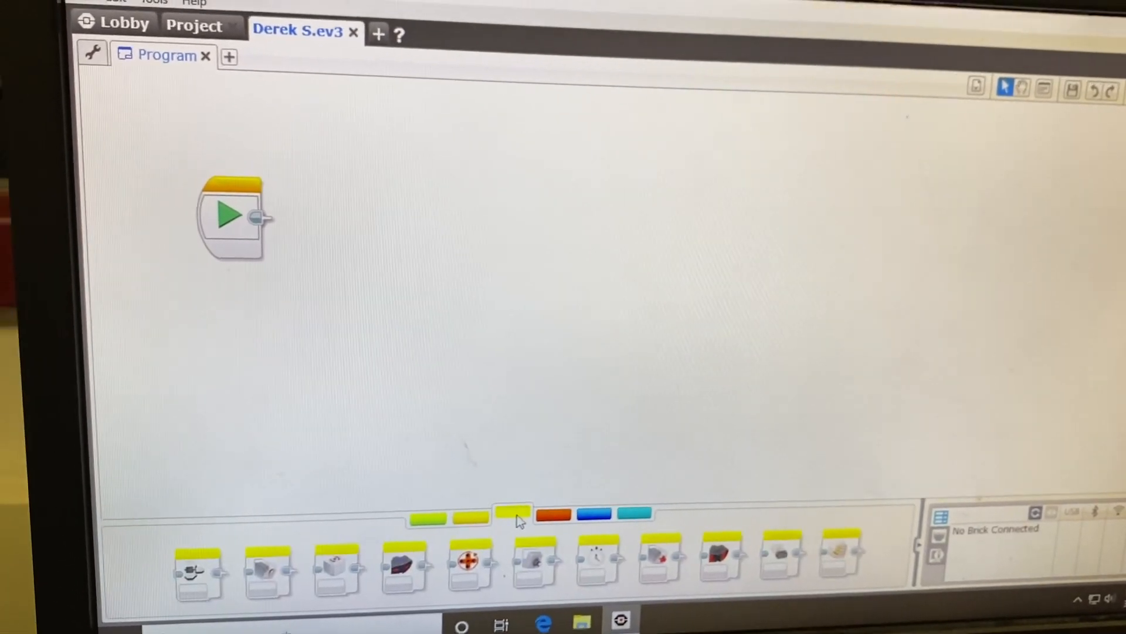